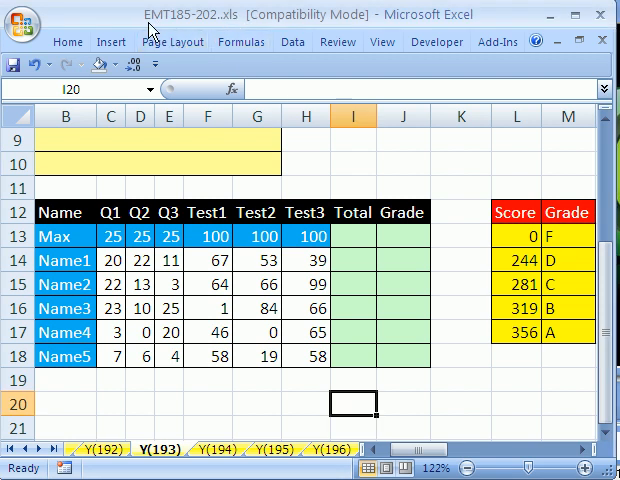
mouse_move(205, 28)
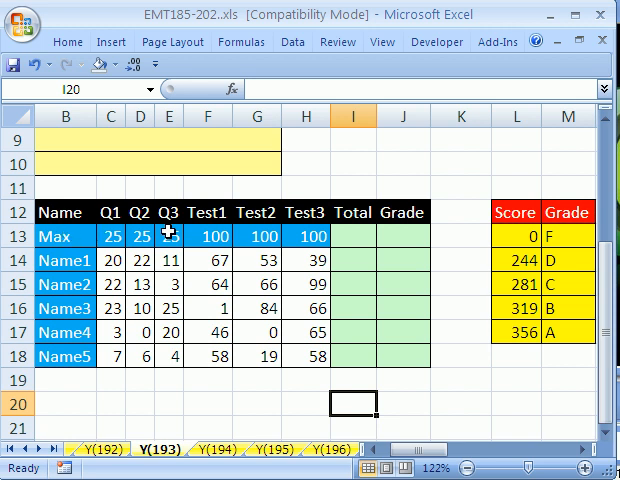
mouse_move(305, 235)
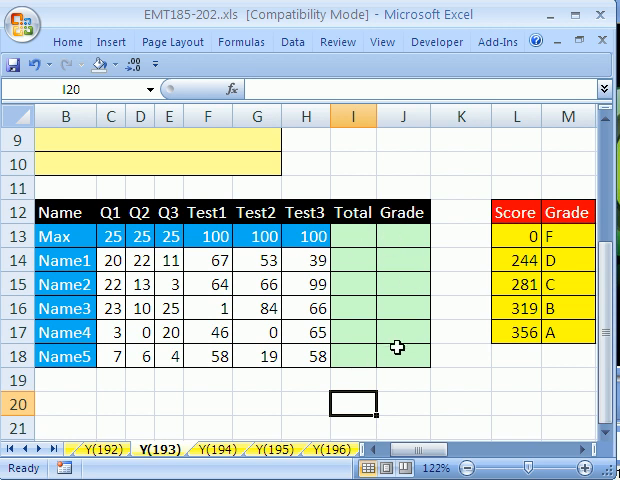
mouse_move(347, 260)
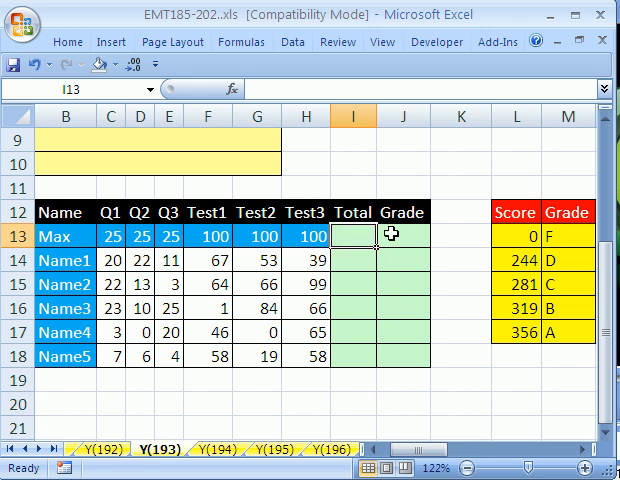
mouse_move(337, 272)
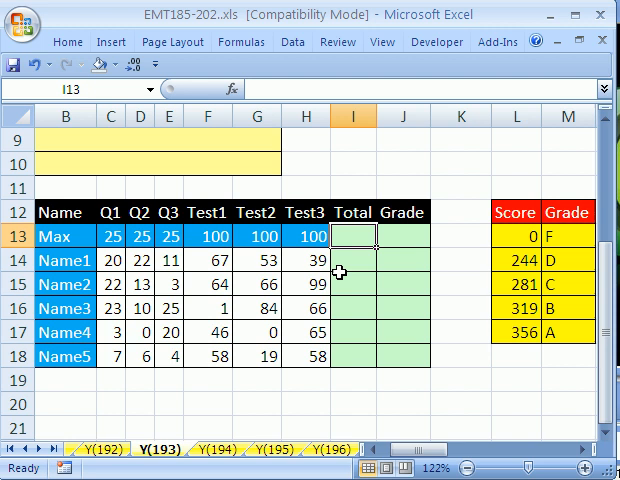
mouse_move(372, 208)
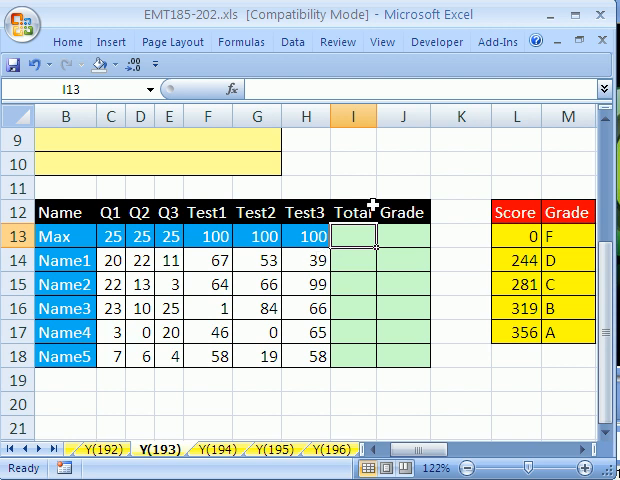
- Enter =SUM(C13:H13) in I13 to total the Max row's scores (375)
click(66, 42)
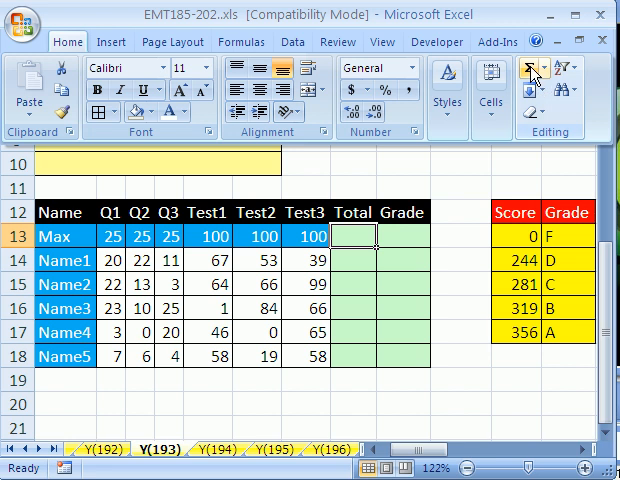
click(526, 76)
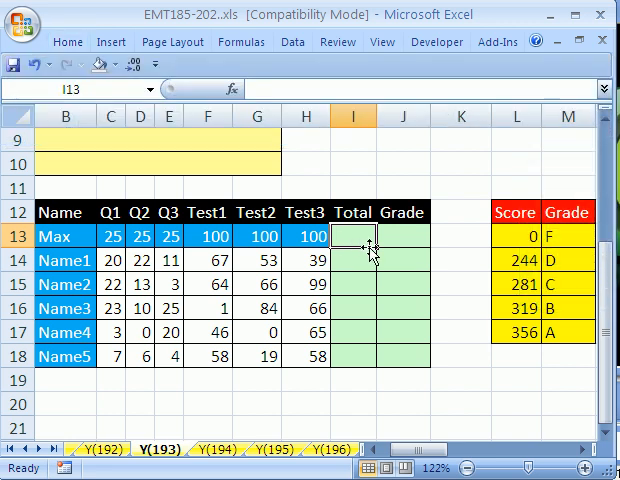
text(=SUM(C13:H13))
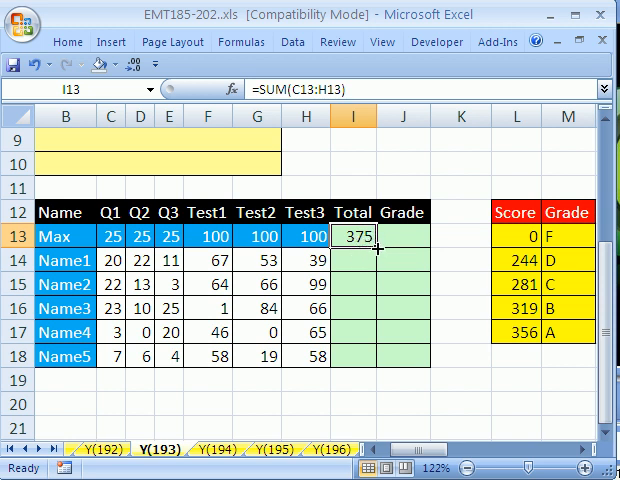
drag(377, 244, 377, 372)
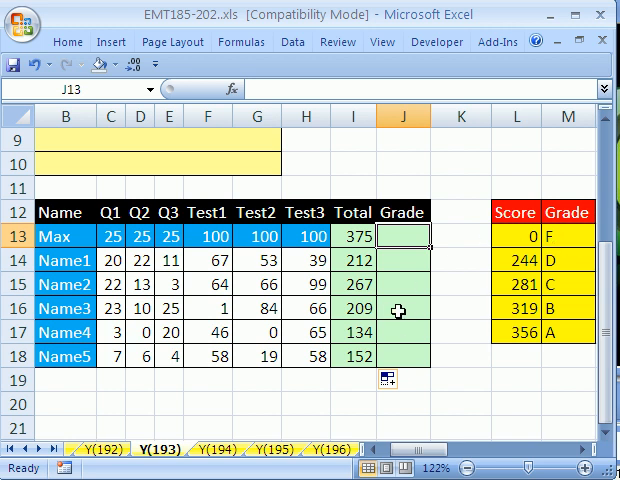
mouse_move(399, 309)
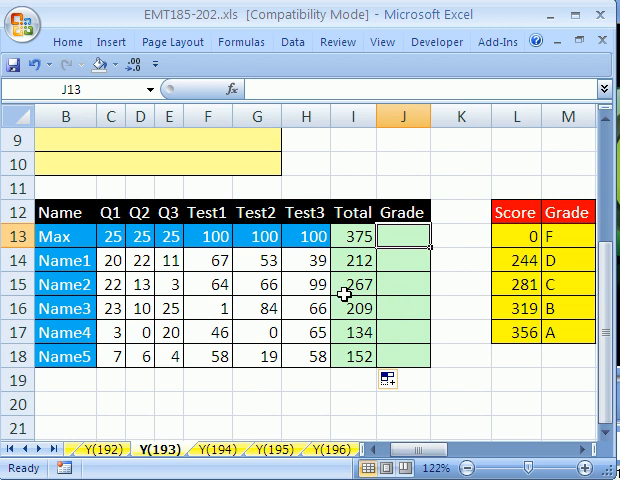
mouse_move(479, 187)
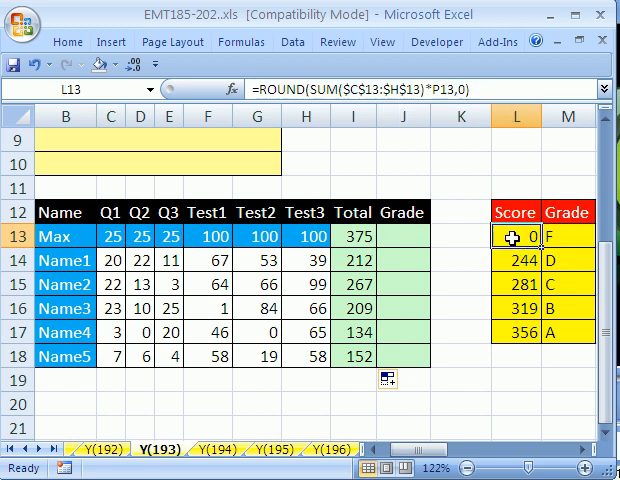
drag(517, 236, 517, 326)
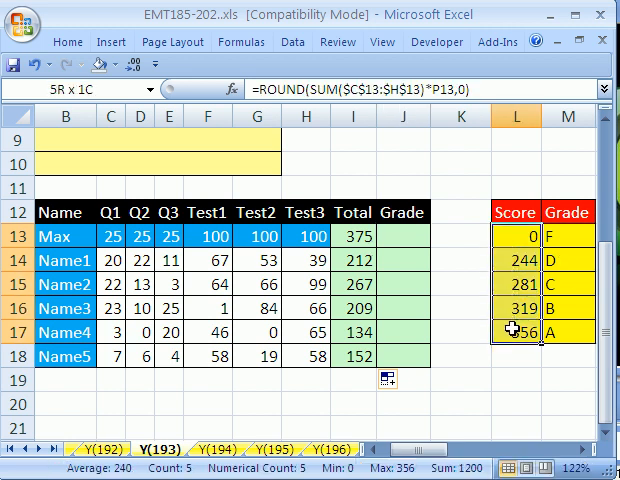
click(513, 236)
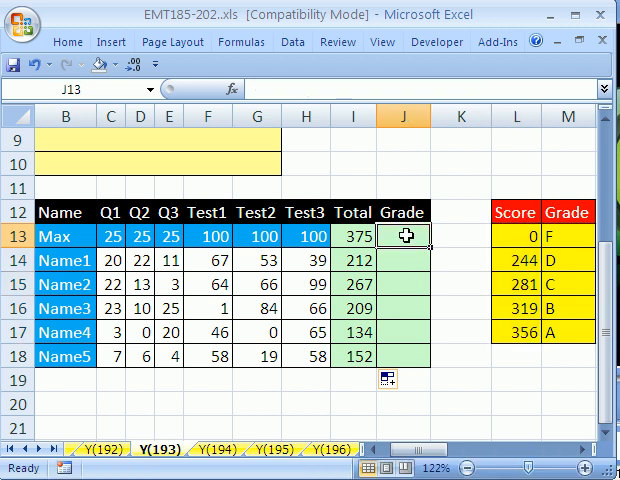
click(307, 212)
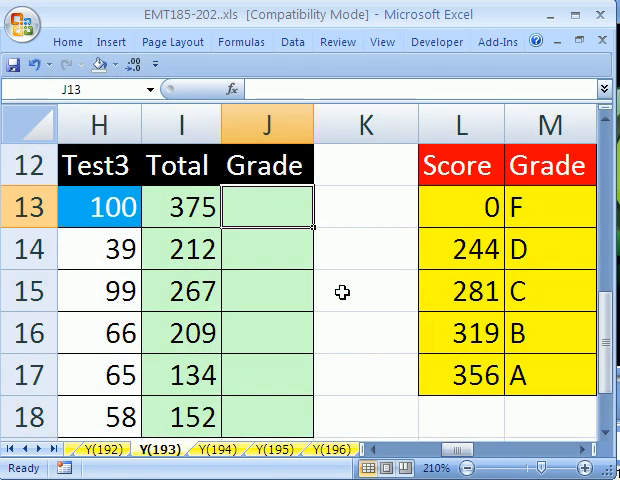
- Start =VLOOKUP in J13 with the total in I13 as the lookup value
text(=VLOOKUP()
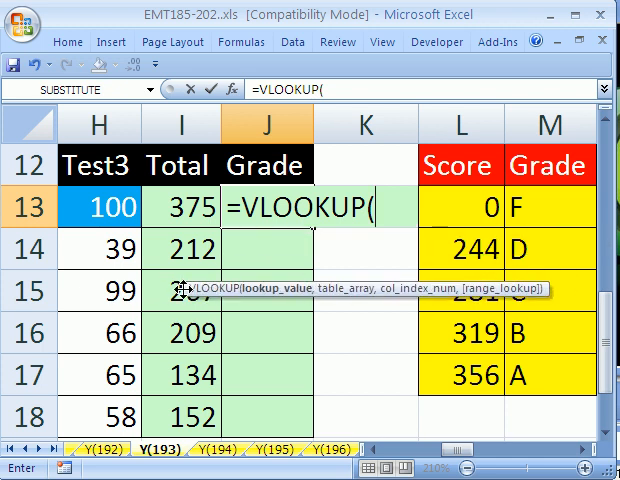
mouse_move(487, 322)
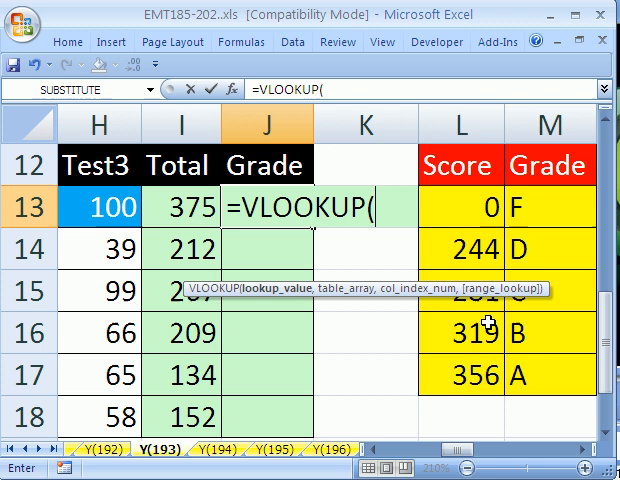
mouse_move(285, 320)
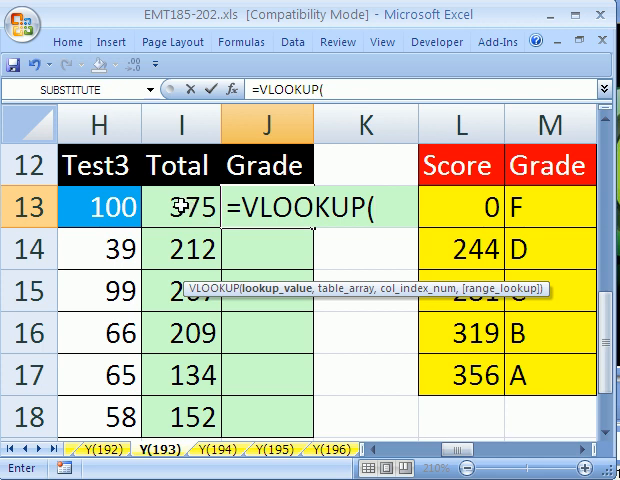
click(177, 208)
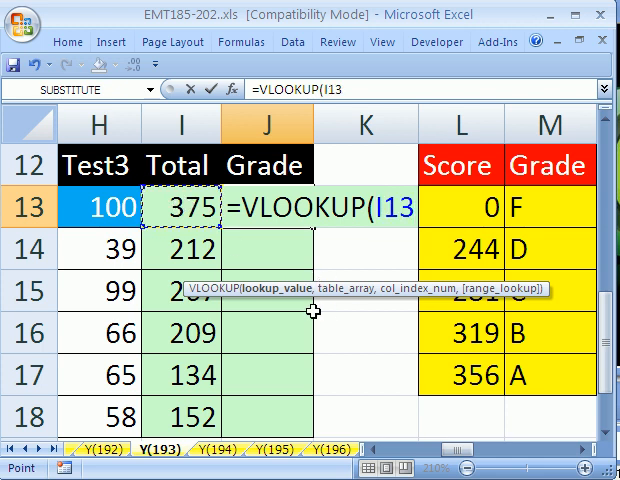
text(,)
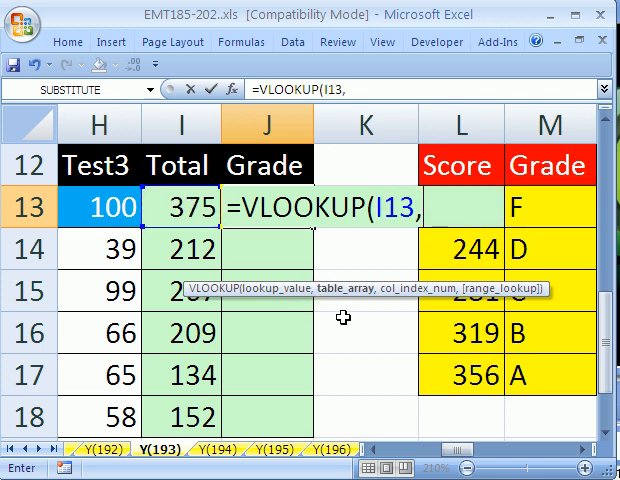
mouse_move(335, 300)
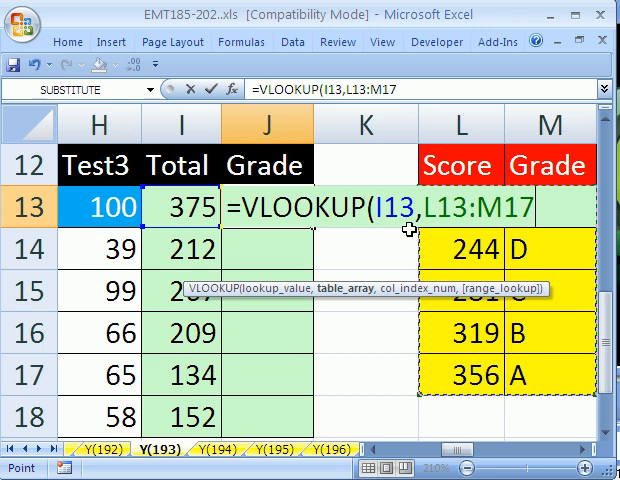
mouse_move(455, 210)
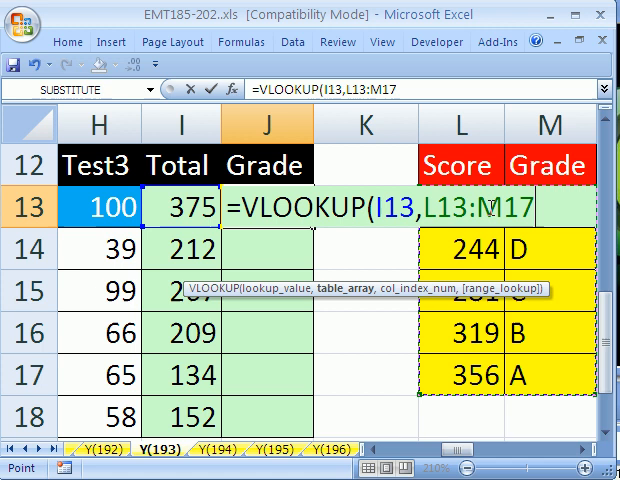
- Make the score table range absolute as $L$13:$M$17 with F4
key(f4)
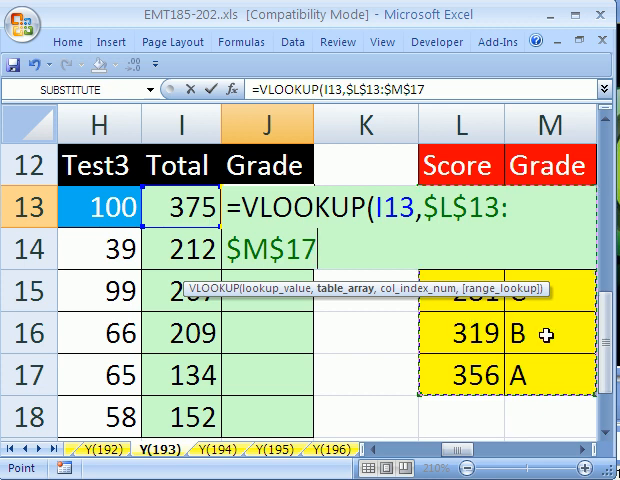
mouse_move(290, 323)
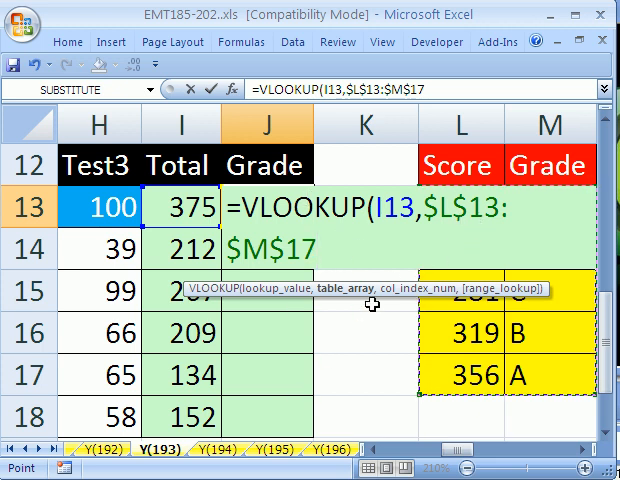
- Add 2 as the VLOOKUP column index argument to return grades
text(,)
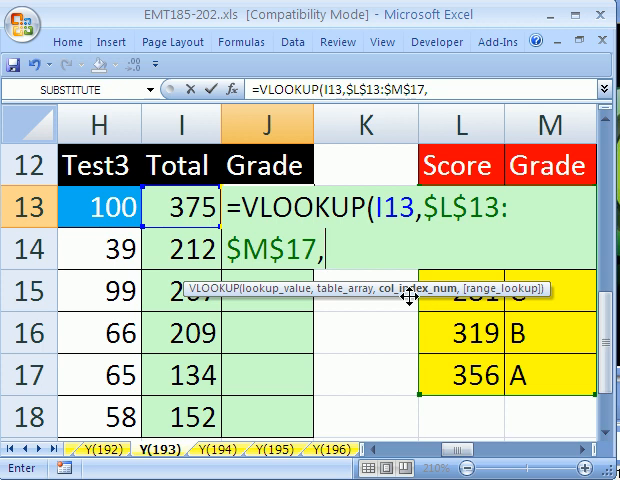
mouse_move(455, 368)
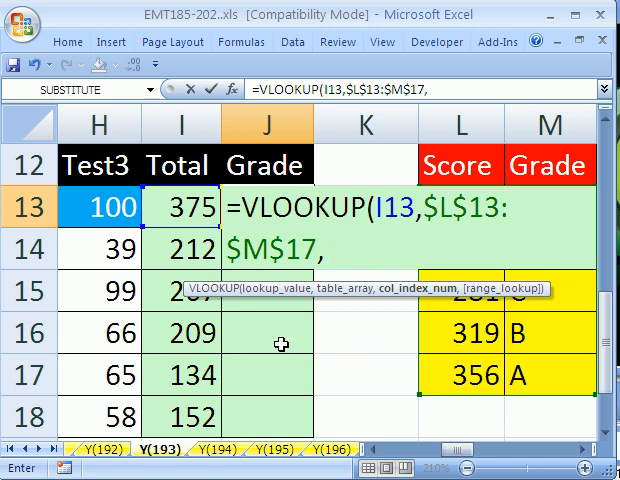
text(2)
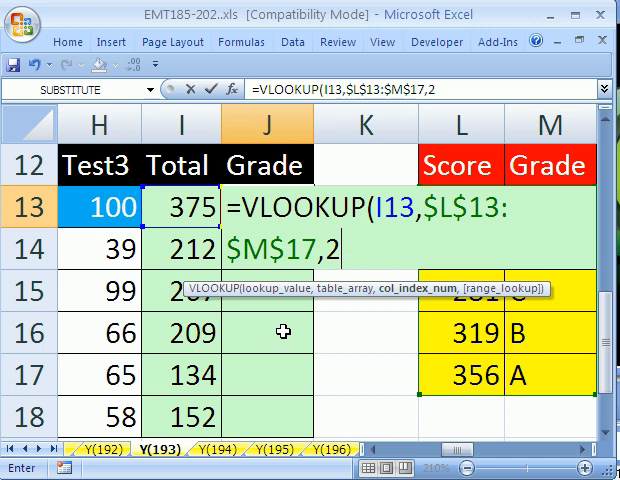
mouse_move(508, 280)
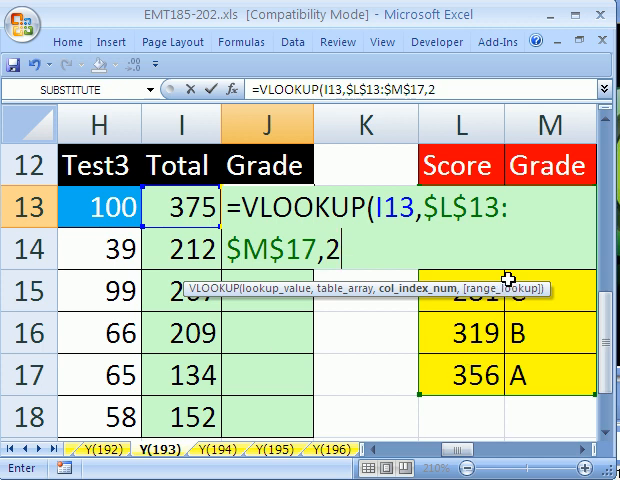
text(,)
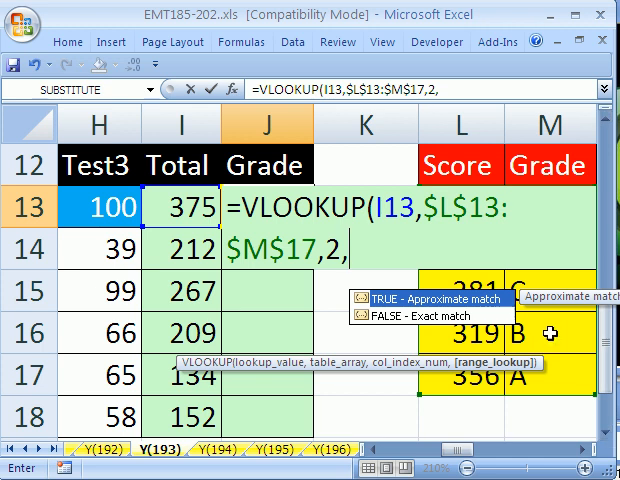
mouse_move(393, 331)
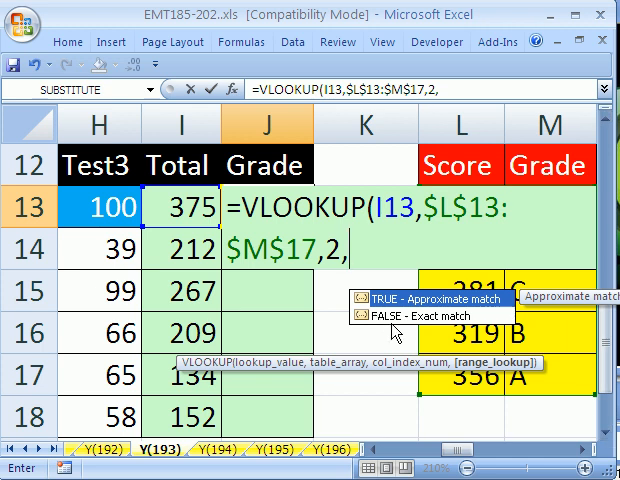
mouse_move(408, 328)
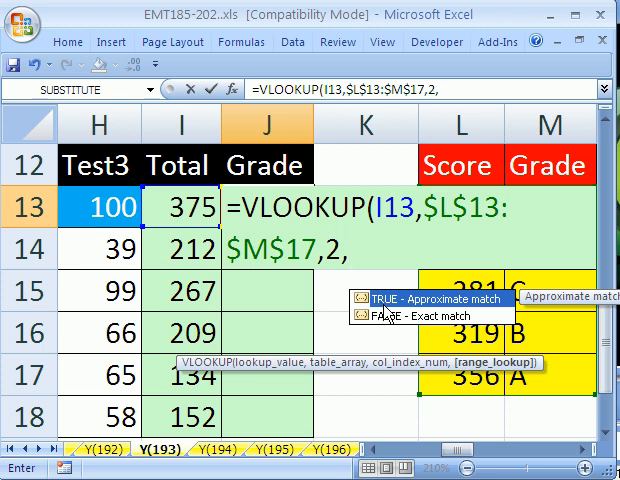
- Close the formula as =VLOOKUP(I13,$L$13:$M$17,2) without a range_lookup argument
text())
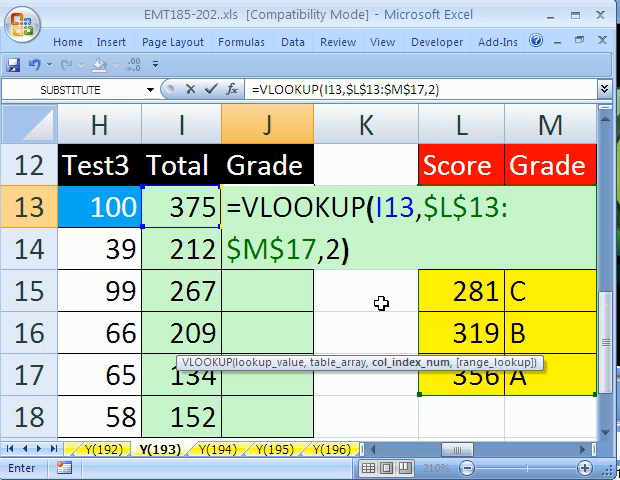